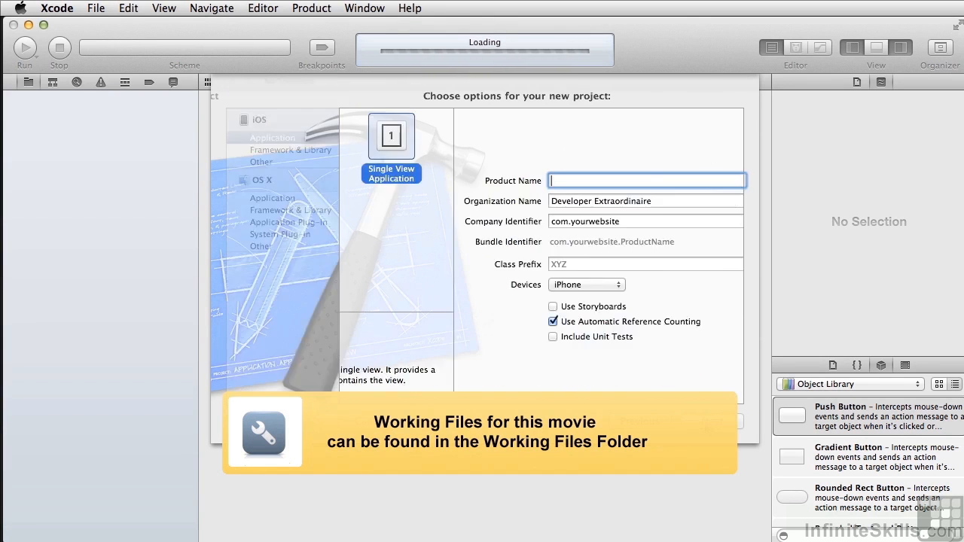
Name the product ExploreUIImageView and create the project in the TD1 folder
{"action": "type", "text": "Exp"}
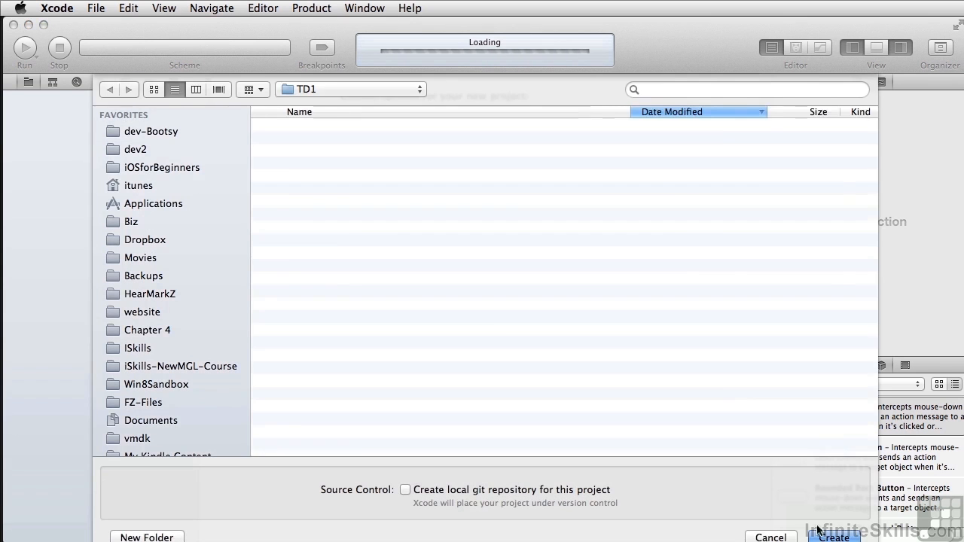
{"action": "left_click", "coordinate": [164, 167]}
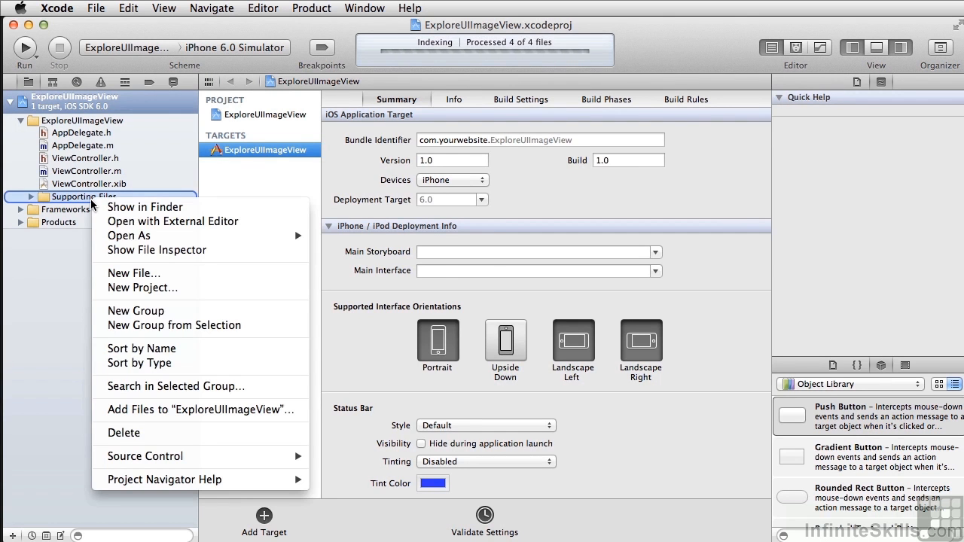
{"action": "mouse_move", "coordinate": [213, 409]}
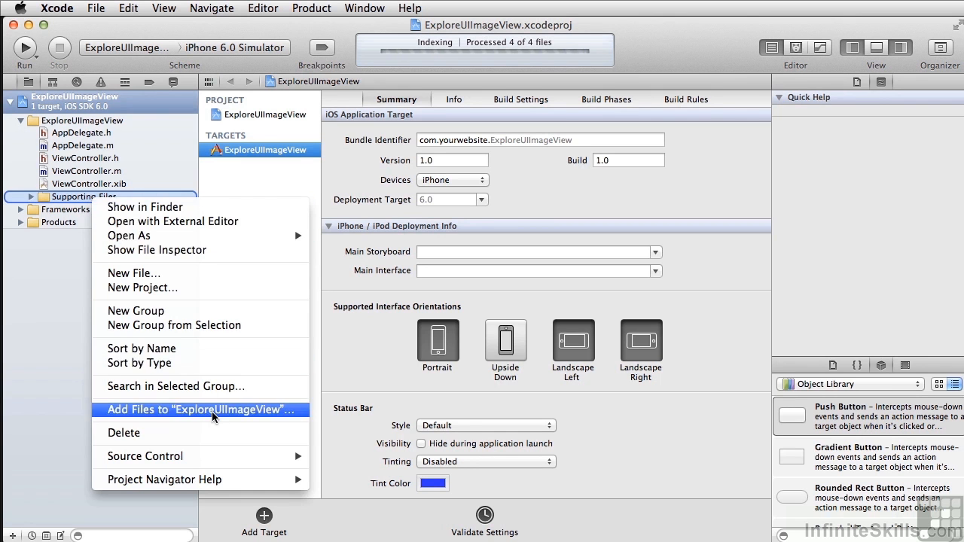
Add GreenFlag, RedFlag, BlackHorse, RedHorse and 44x44TealGradient PNGs from iOSforBeginners/Images to Supporting Files
{"action": "left_click", "coordinate": [211, 409]}
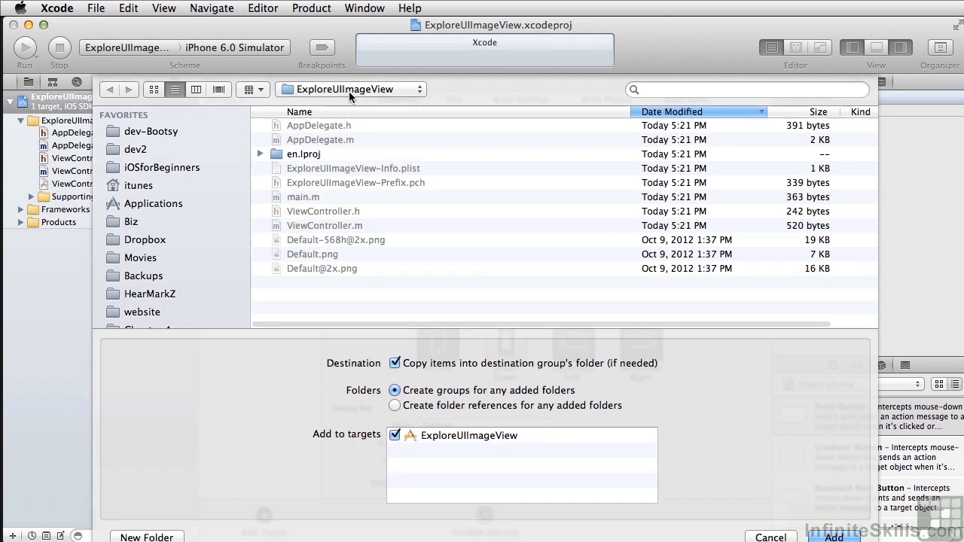
{"action": "left_click", "coordinate": [163, 167]}
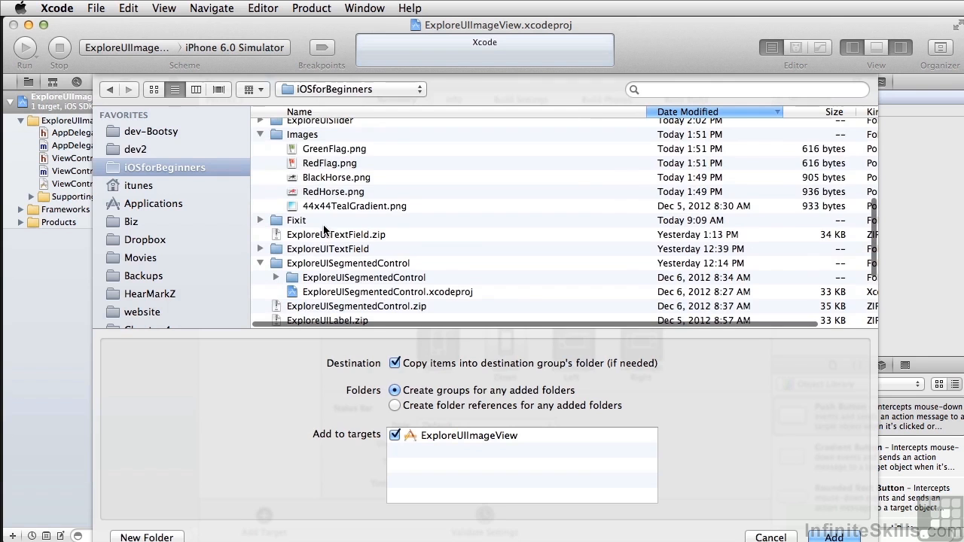
{"action": "left_click", "coordinate": [834, 536]}
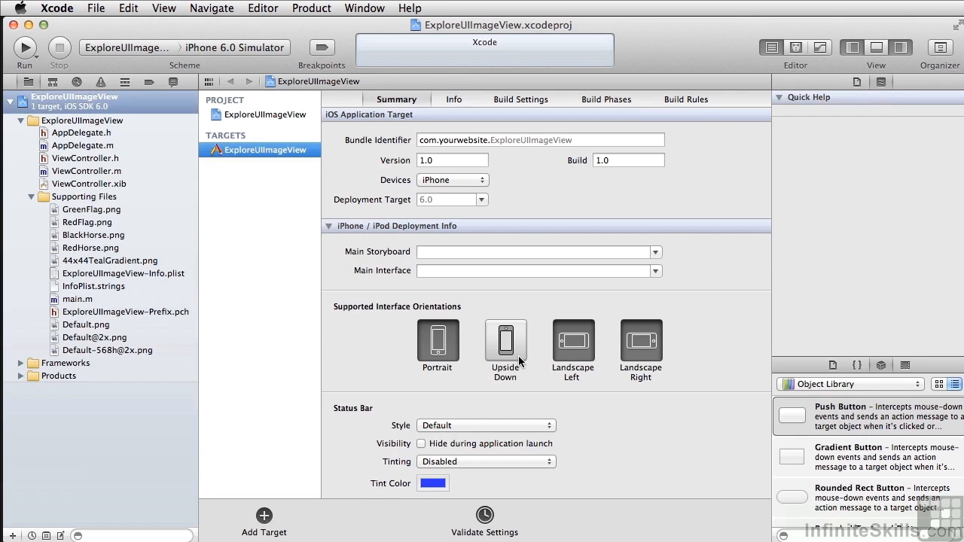
Drag an Image View from the Object Library into ViewController.xib and size it to about 134 by 214
{"action": "left_click", "coordinate": [90, 183]}
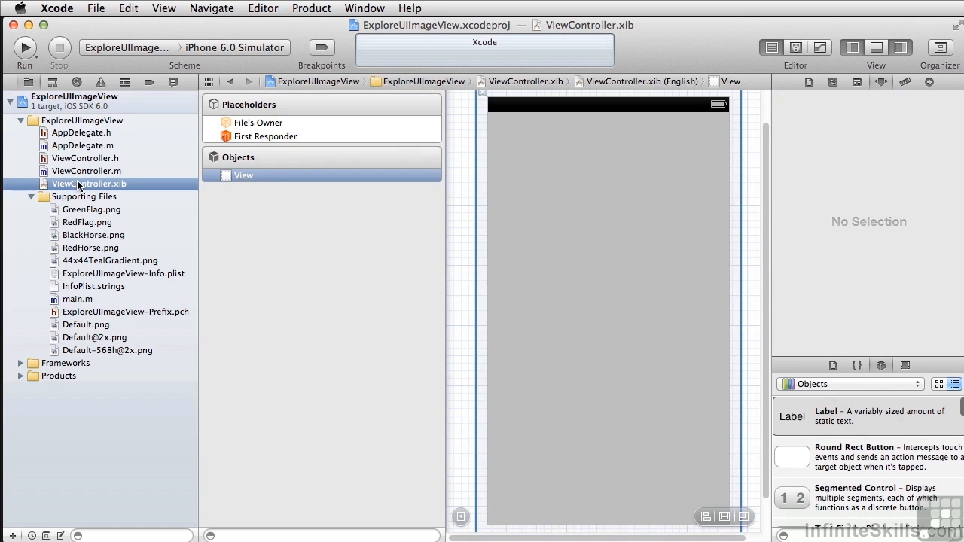
{"action": "mouse_move", "coordinate": [904, 457]}
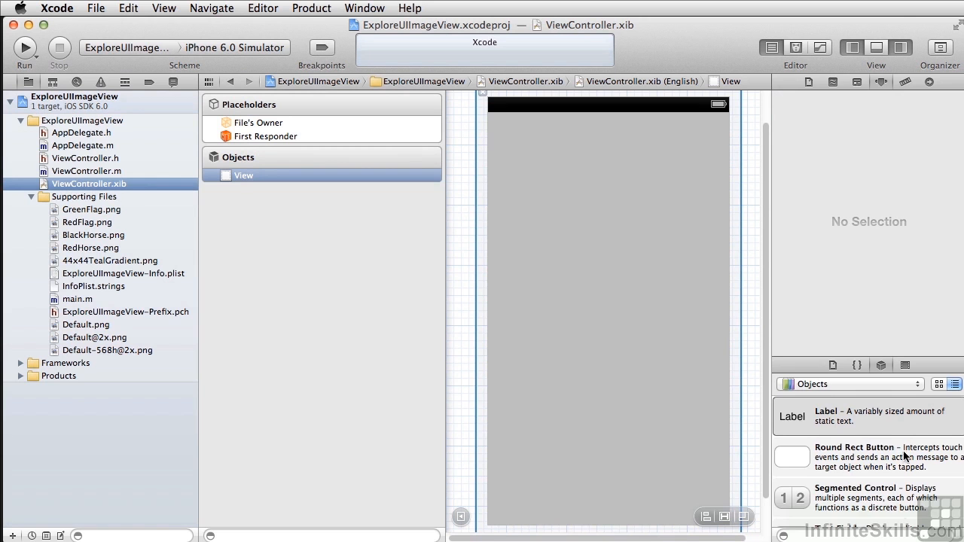
{"action": "scroll", "scroll_direction": "down", "scroll_amount": 3}
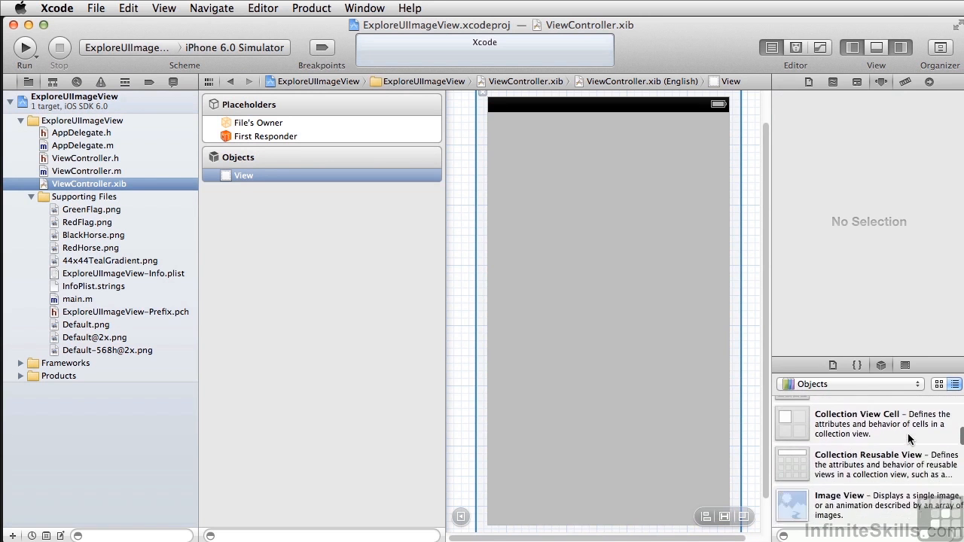
{"action": "left_click_drag", "start_coordinate": [792, 506], "coordinate": [582, 259]}
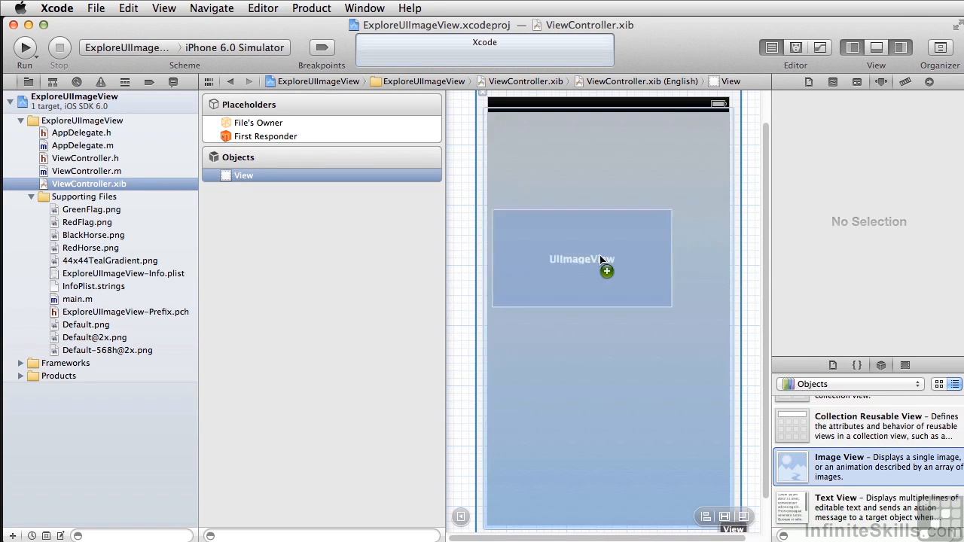
{"action": "left_click_drag", "start_coordinate": [606, 259], "coordinate": [636, 319]}
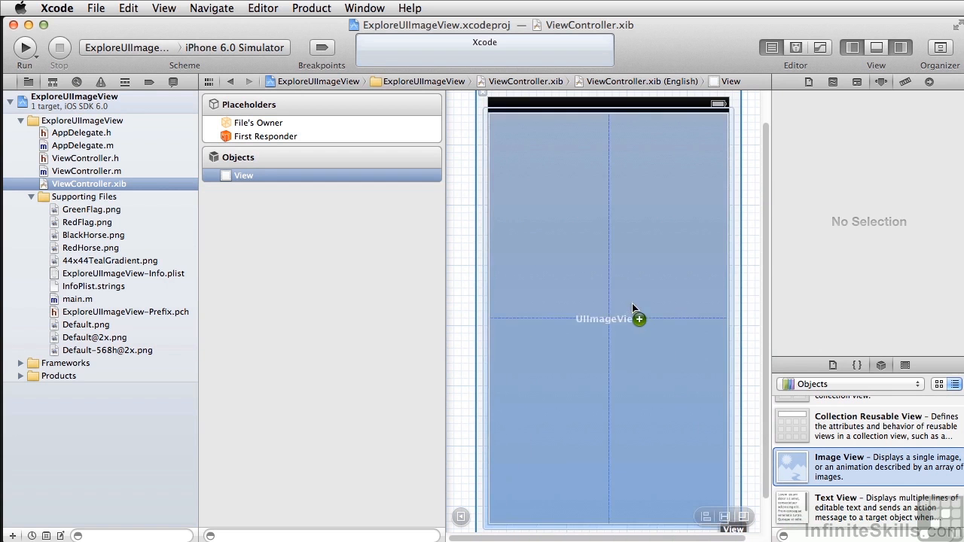
{"action": "left_click_drag", "start_coordinate": [638, 319], "coordinate": [605, 305]}
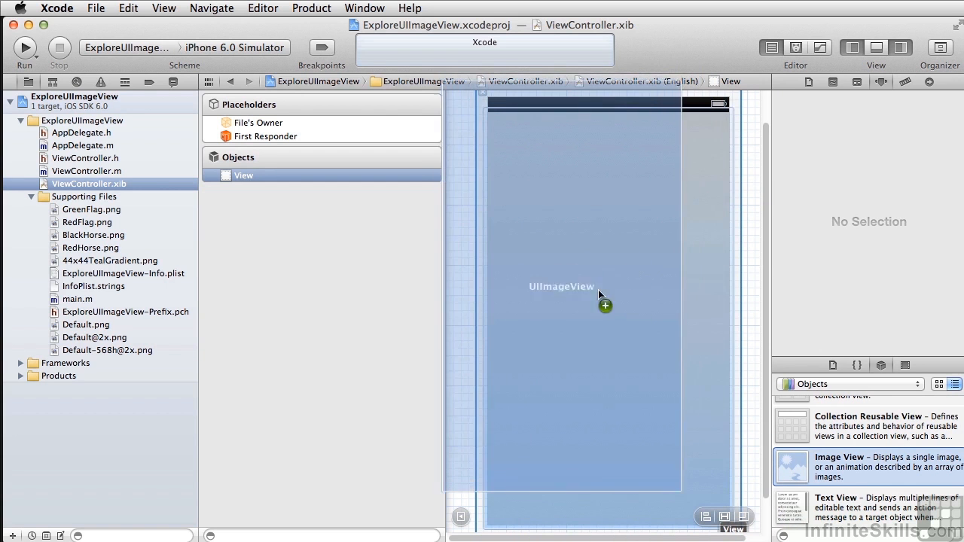
{"action": "left_click_drag", "start_coordinate": [602, 304], "coordinate": [681, 386]}
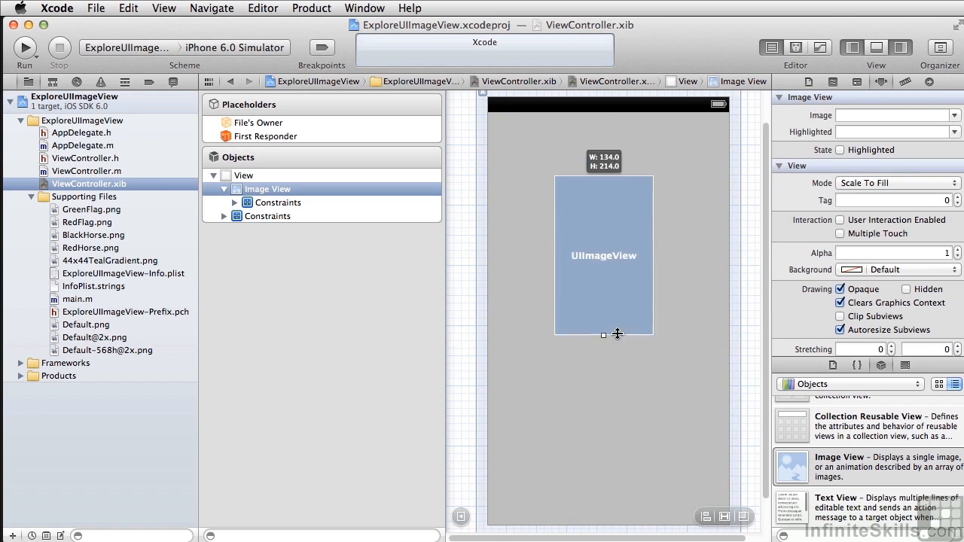
{"action": "left_click_drag", "start_coordinate": [602, 334], "coordinate": [603, 301]}
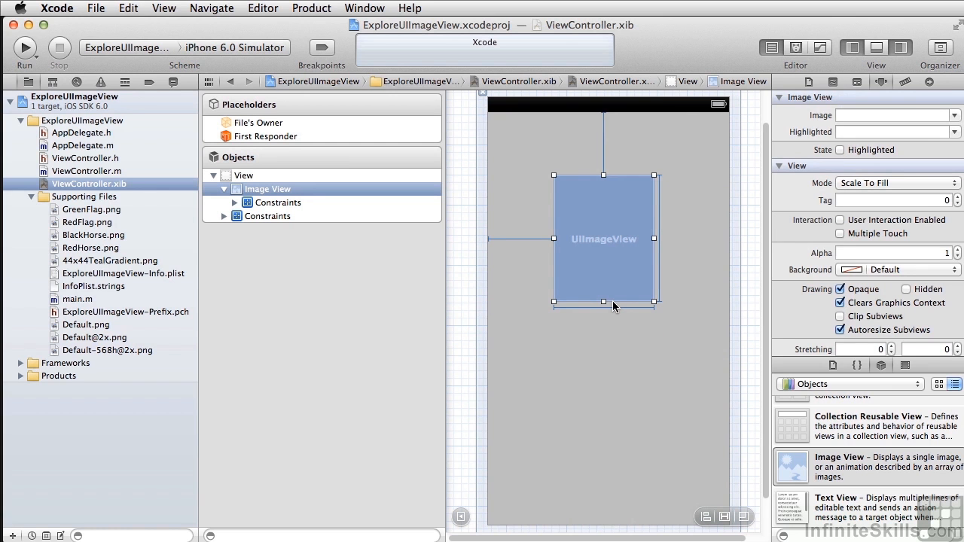
Set the image view's Image to BlackHorse.png and its Highlighted image to RedHorse.png
{"action": "left_click", "coordinate": [954, 114]}
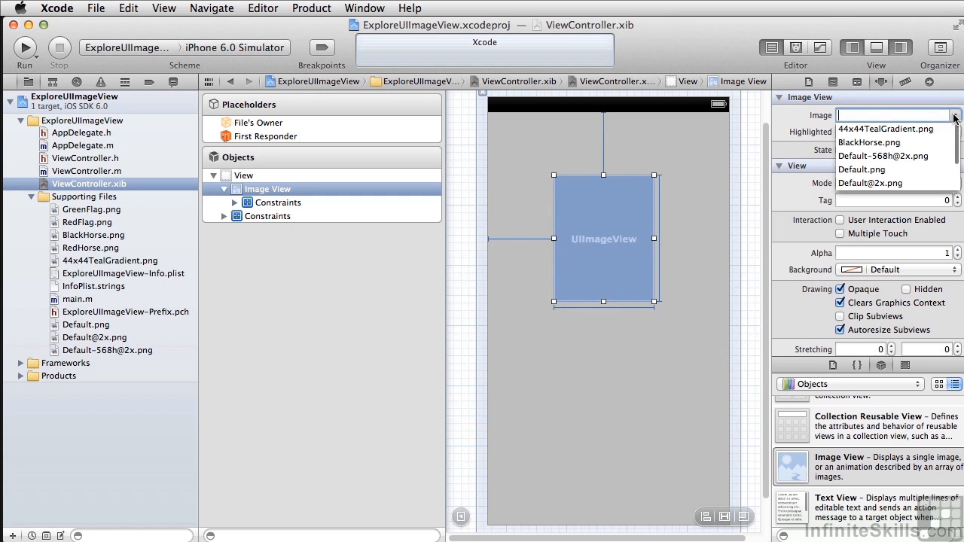
{"action": "mouse_move", "coordinate": [867, 148]}
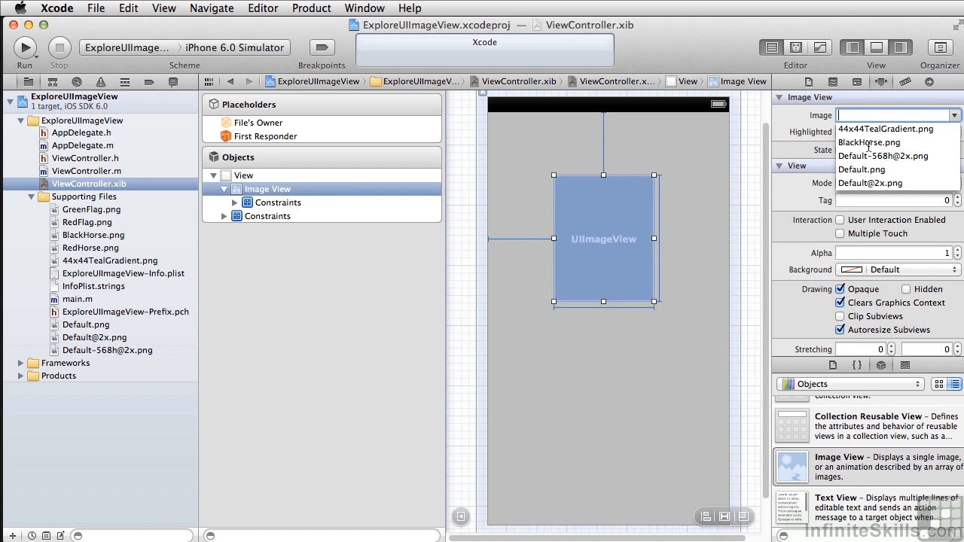
{"action": "left_click", "coordinate": [868, 141]}
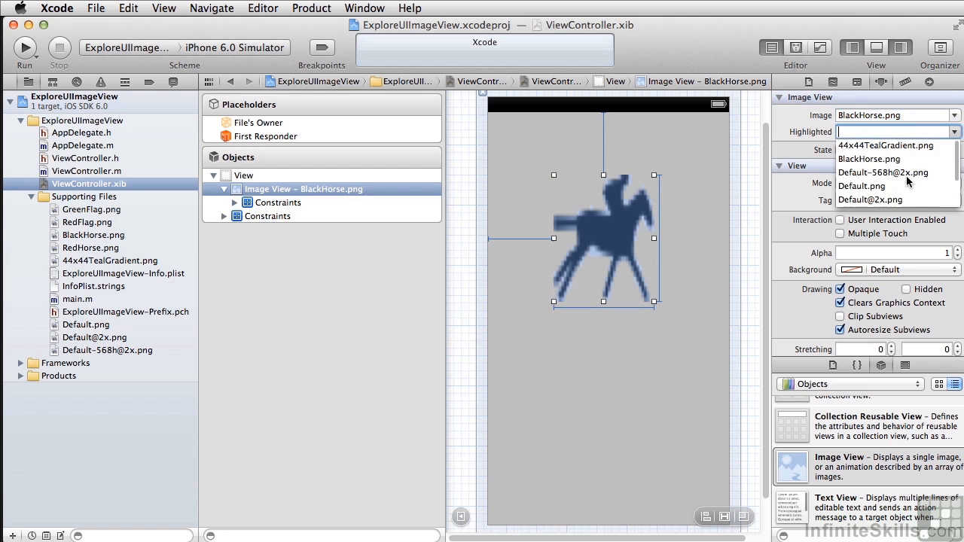
{"action": "scroll", "scroll_direction": "down", "scroll_amount": 3}
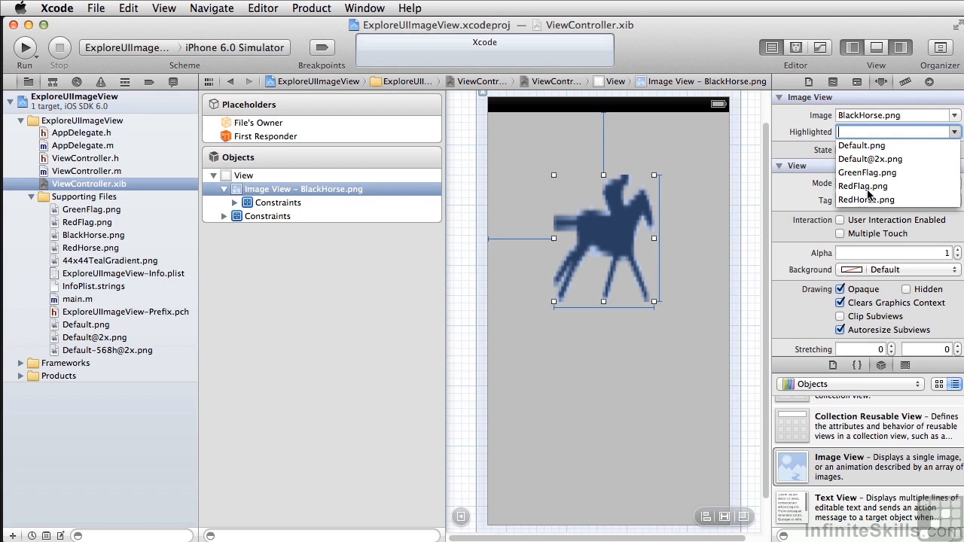
{"action": "left_click", "coordinate": [866, 198]}
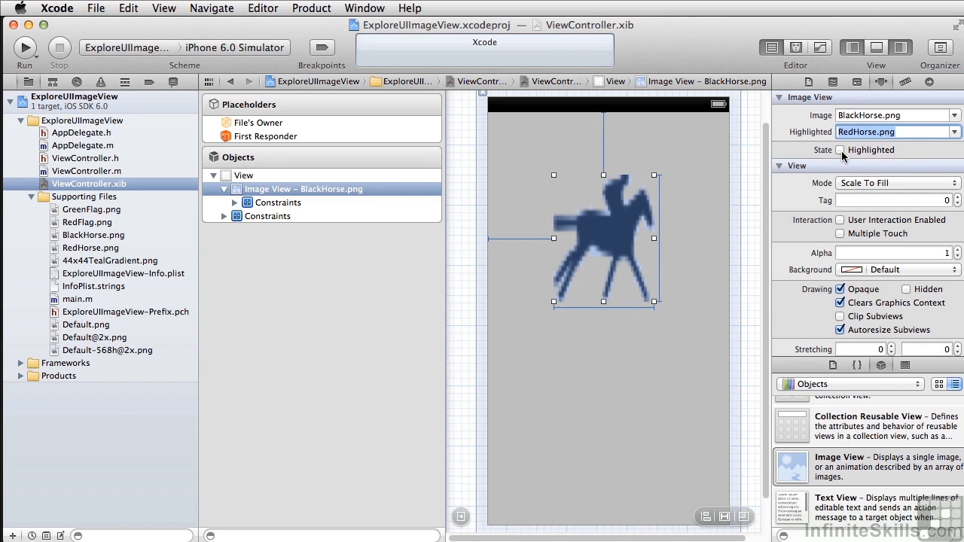
Toggle the Highlighted state on to preview the red horse, then back off
{"action": "left_click", "coordinate": [841, 150]}
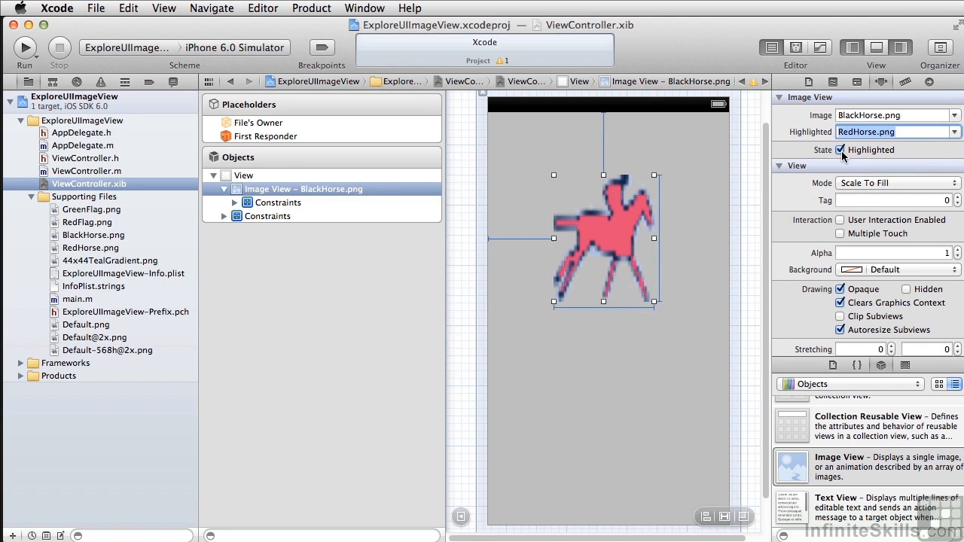
{"action": "left_click", "coordinate": [841, 151]}
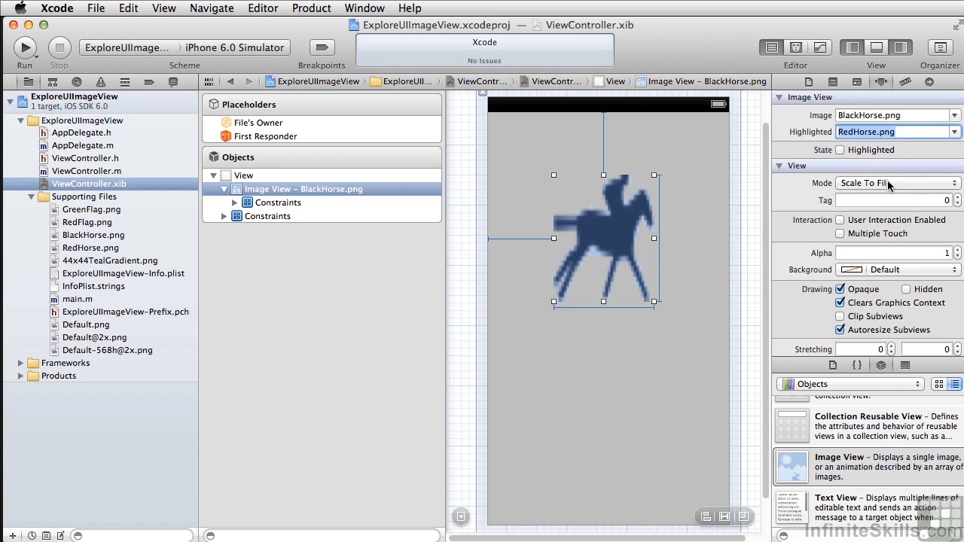
{"action": "left_click", "coordinate": [896, 183]}
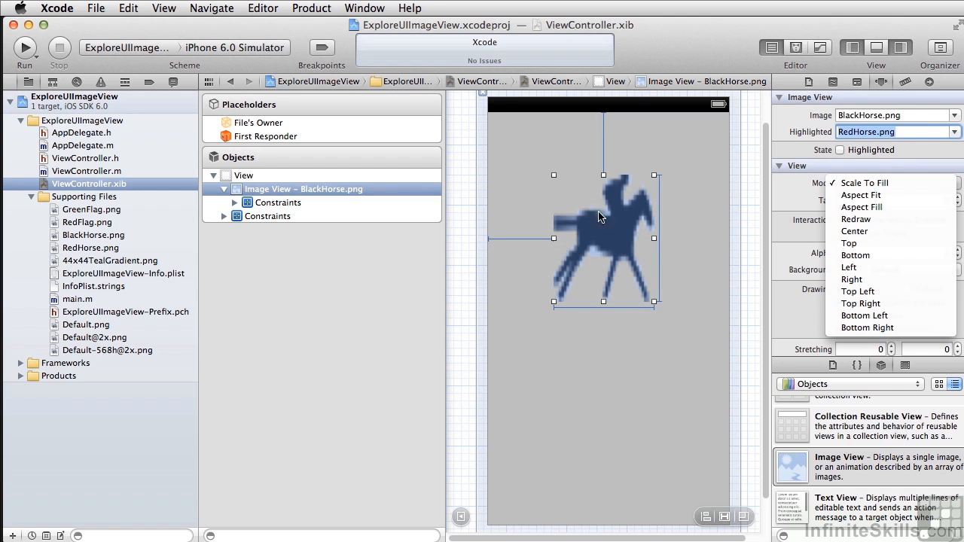
{"action": "mouse_move", "coordinate": [584, 211]}
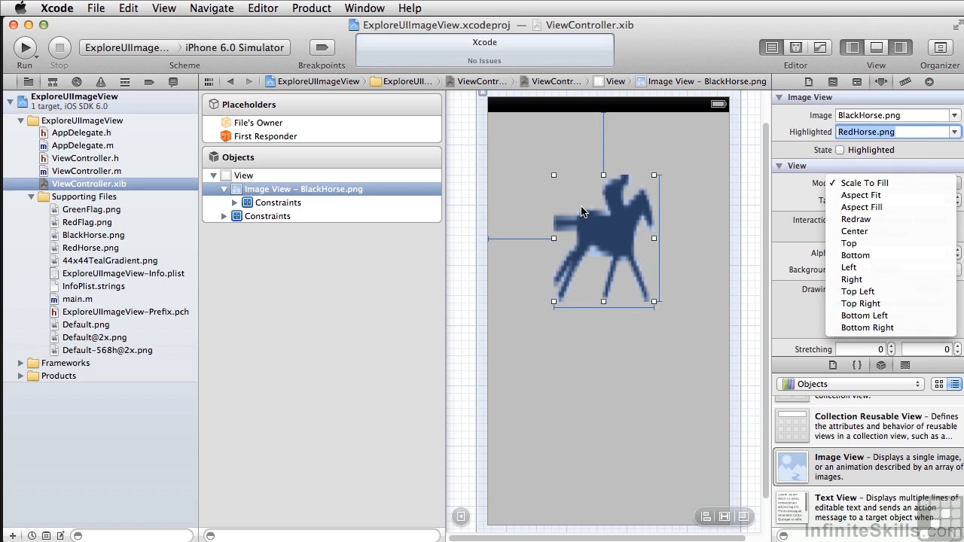
{"action": "mouse_move", "coordinate": [678, 270]}
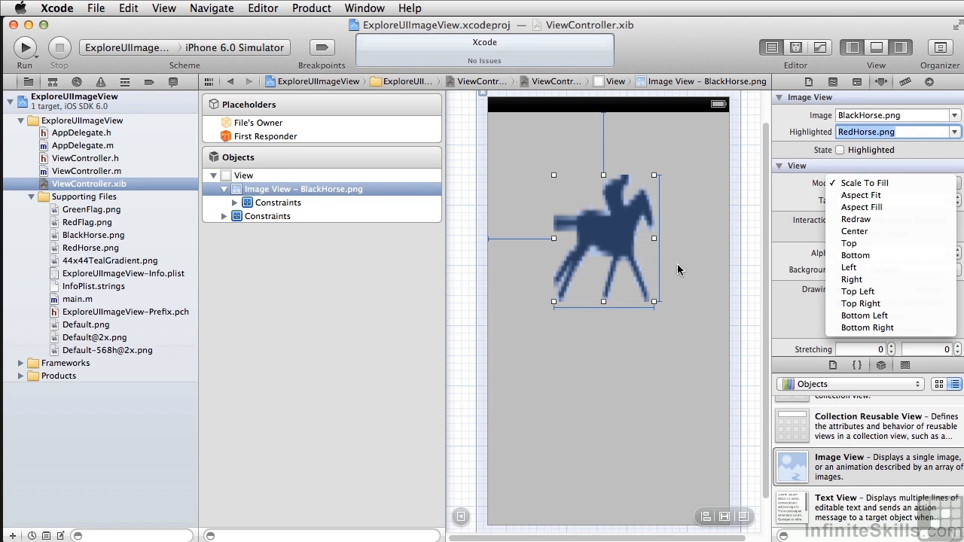
{"action": "left_click", "coordinate": [862, 196]}
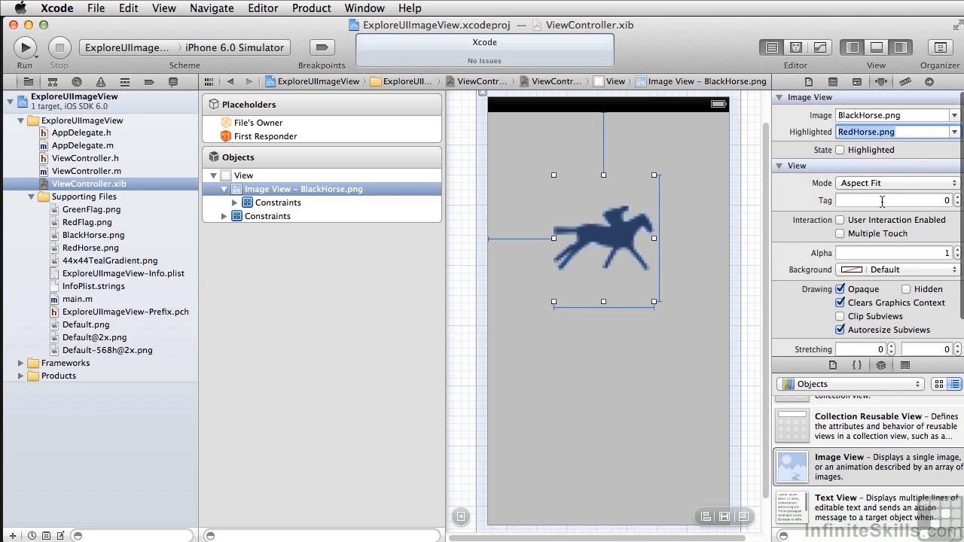
{"action": "left_click", "coordinate": [896, 182]}
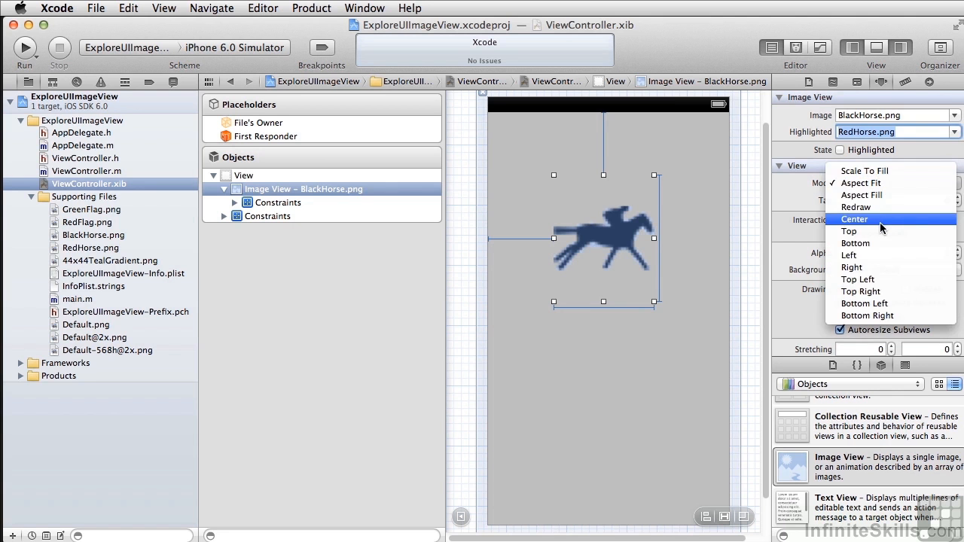
{"action": "left_click", "coordinate": [854, 220]}
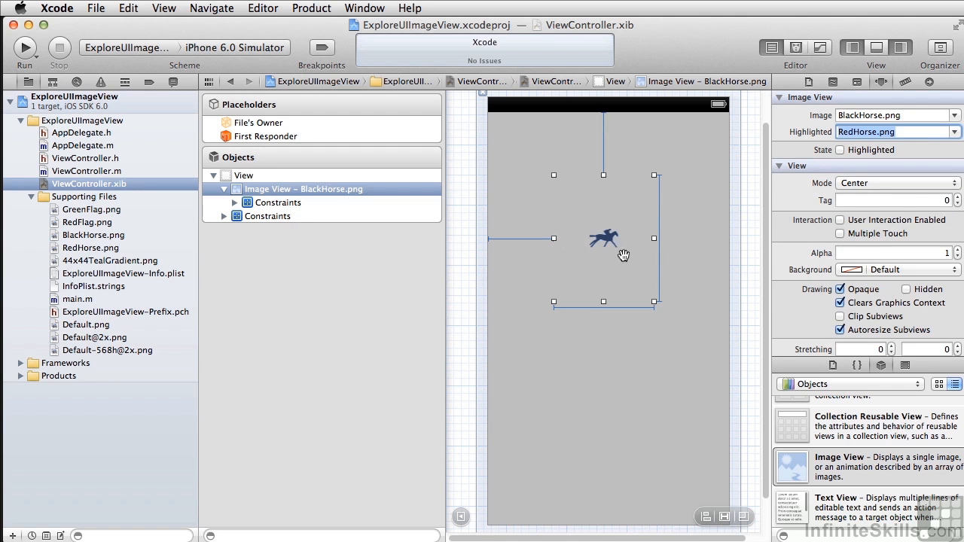
{"action": "left_click", "coordinate": [896, 183]}
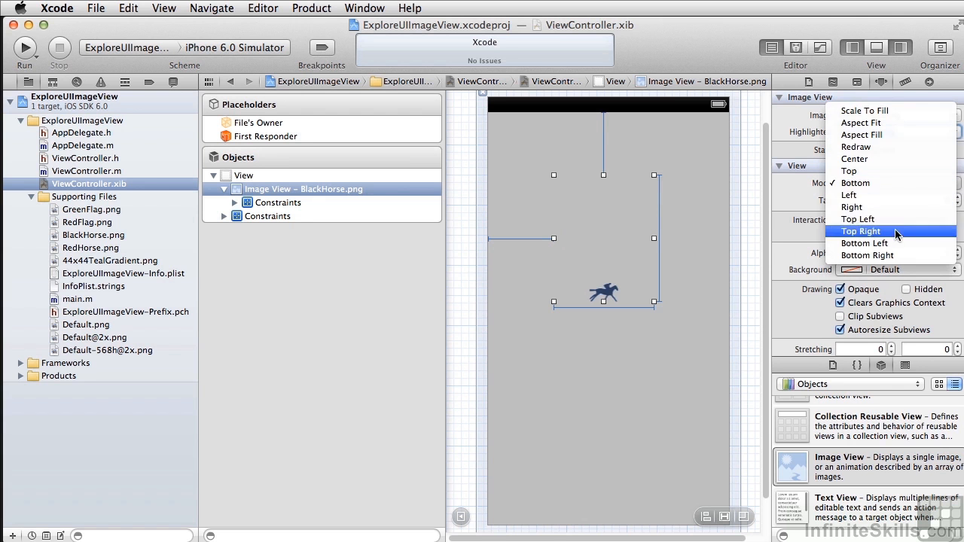
{"action": "left_click", "coordinate": [864, 109]}
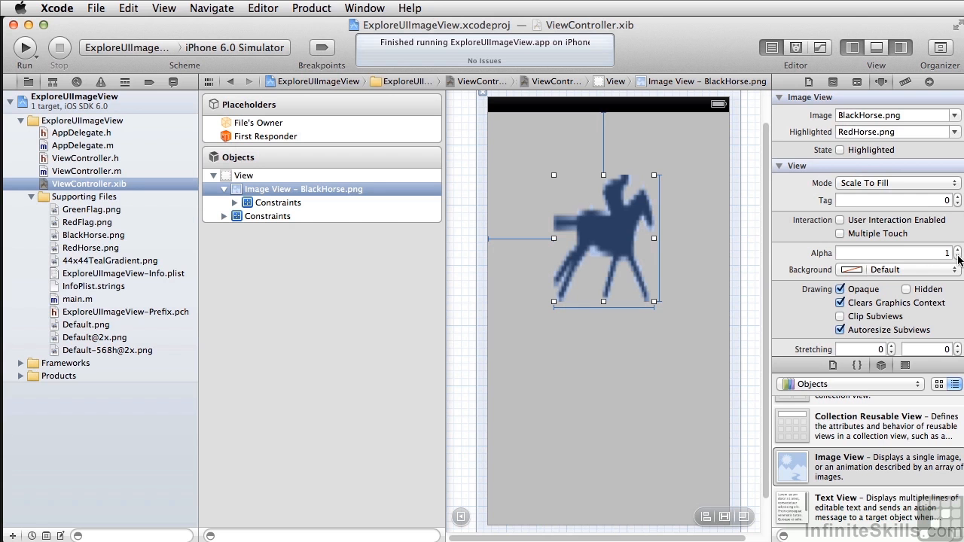
{"action": "left_click", "coordinate": [958, 256]}
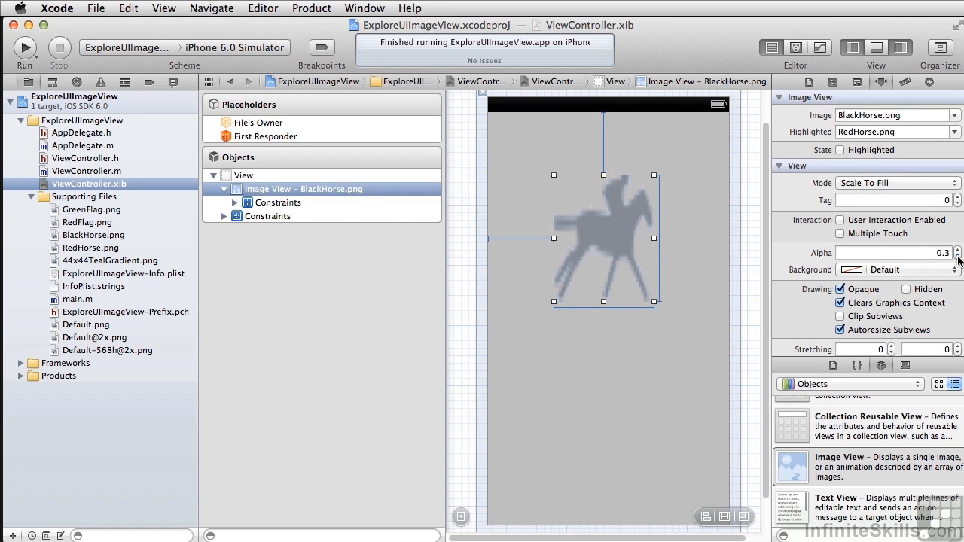
{"action": "left_click", "coordinate": [958, 250]}
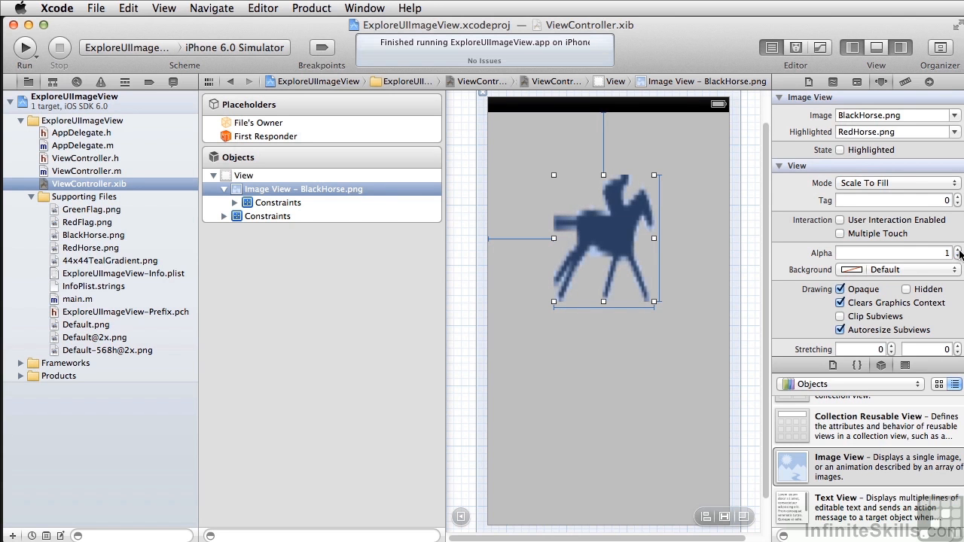